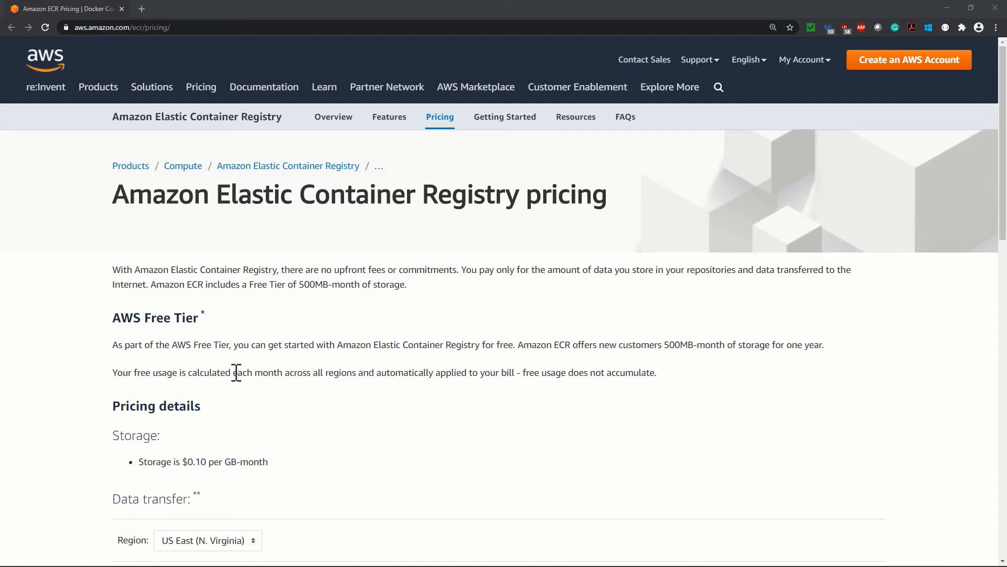
mouse_move(213, 366)
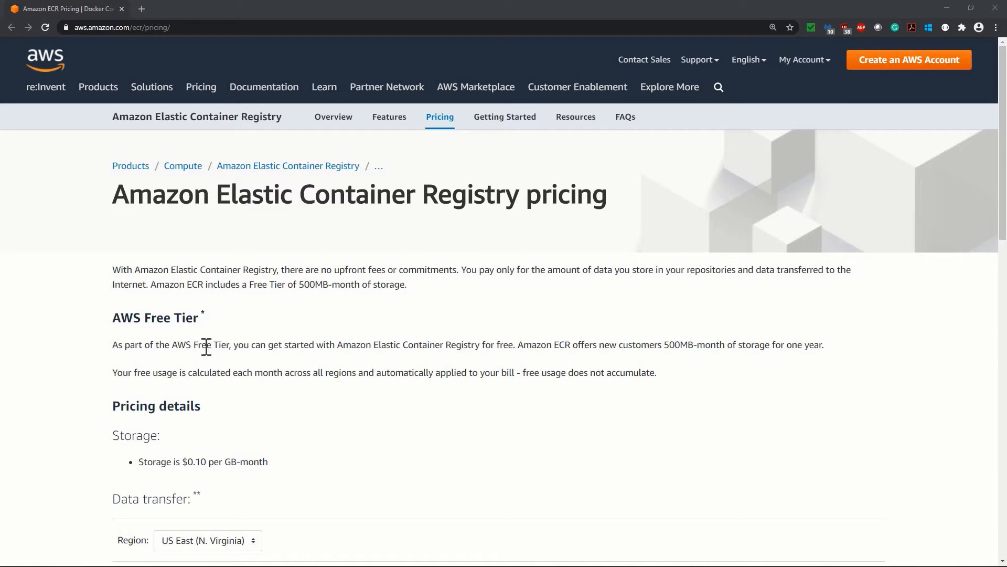
mouse_move(498, 345)
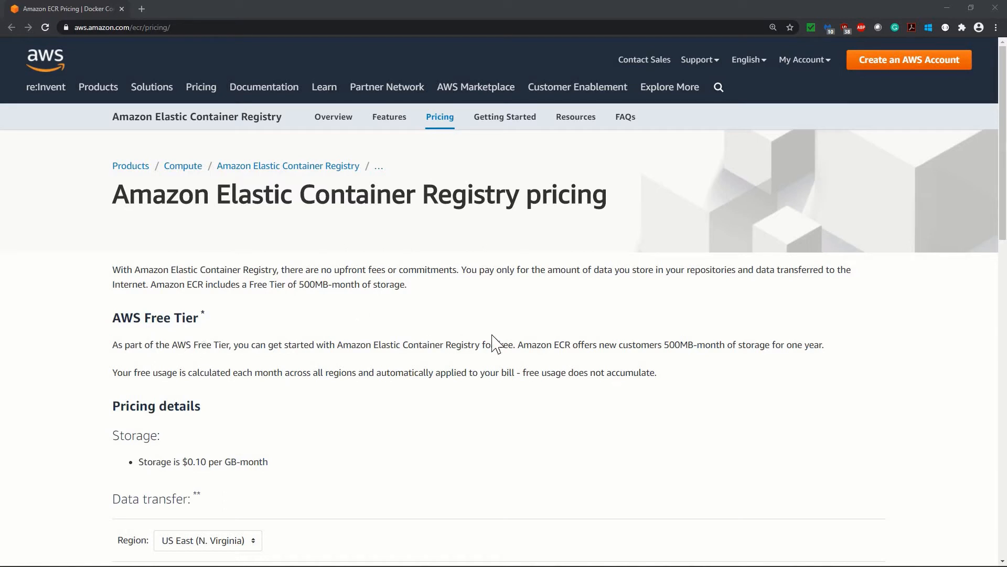
mouse_move(712, 374)
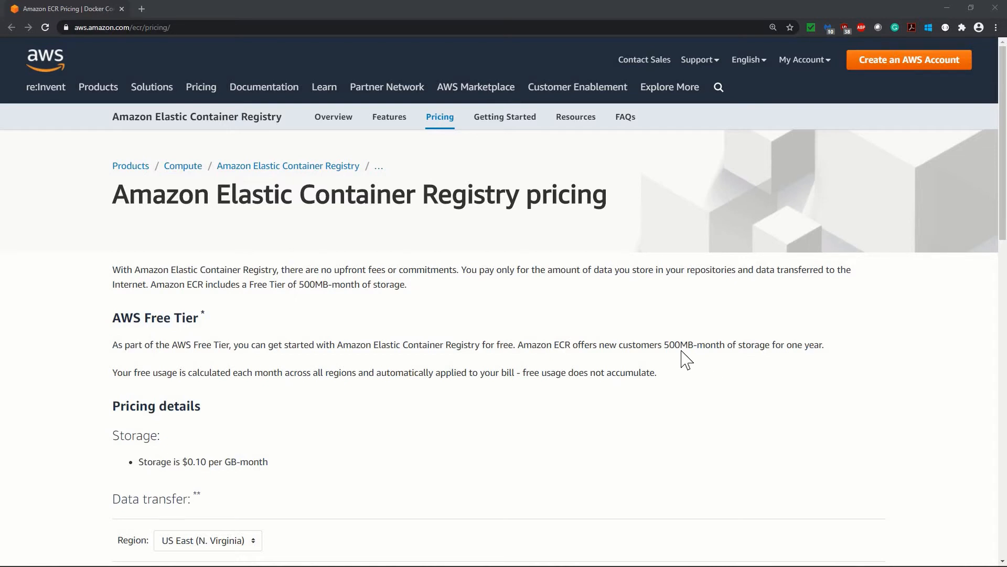
mouse_move(789, 361)
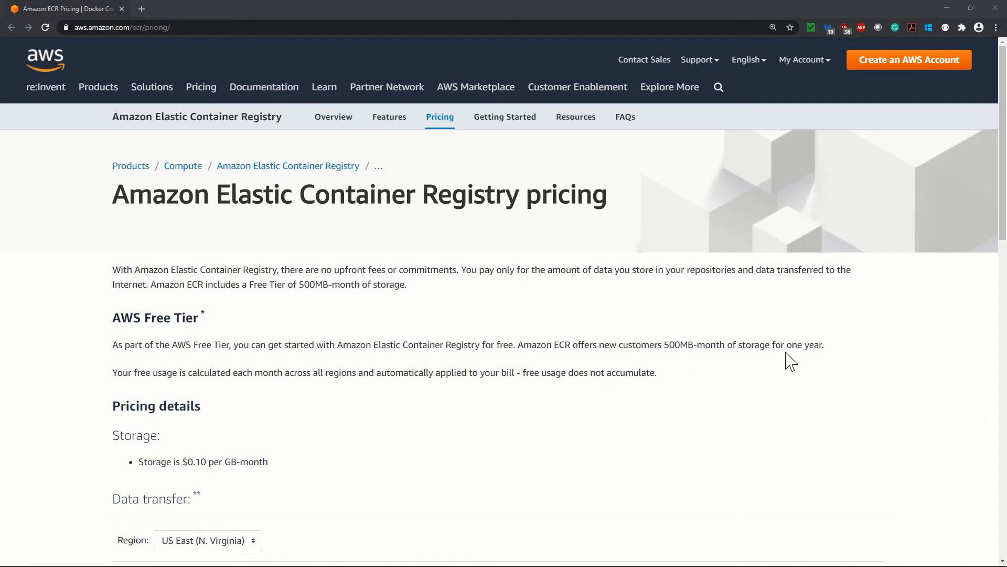
mouse_move(833, 358)
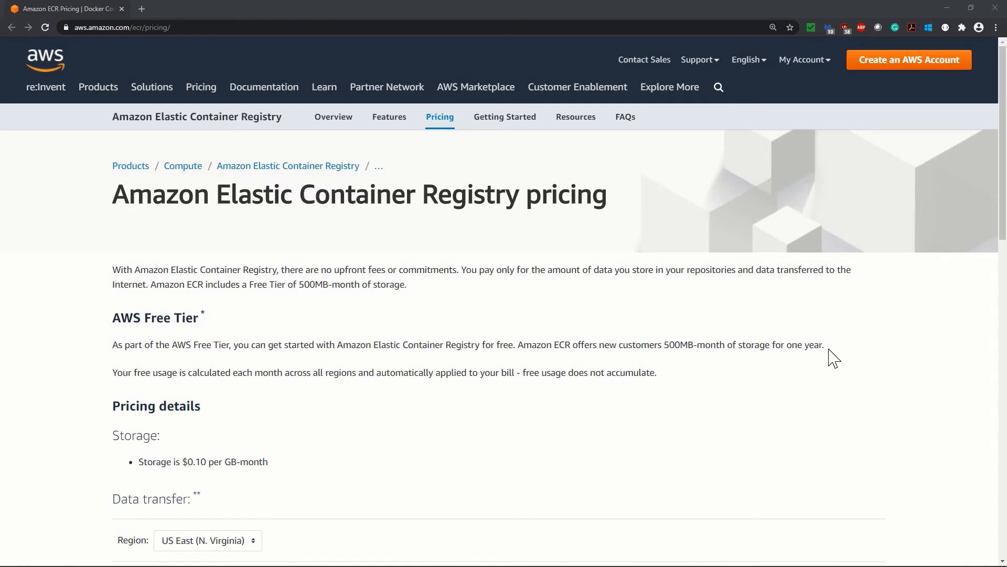
mouse_move(258, 410)
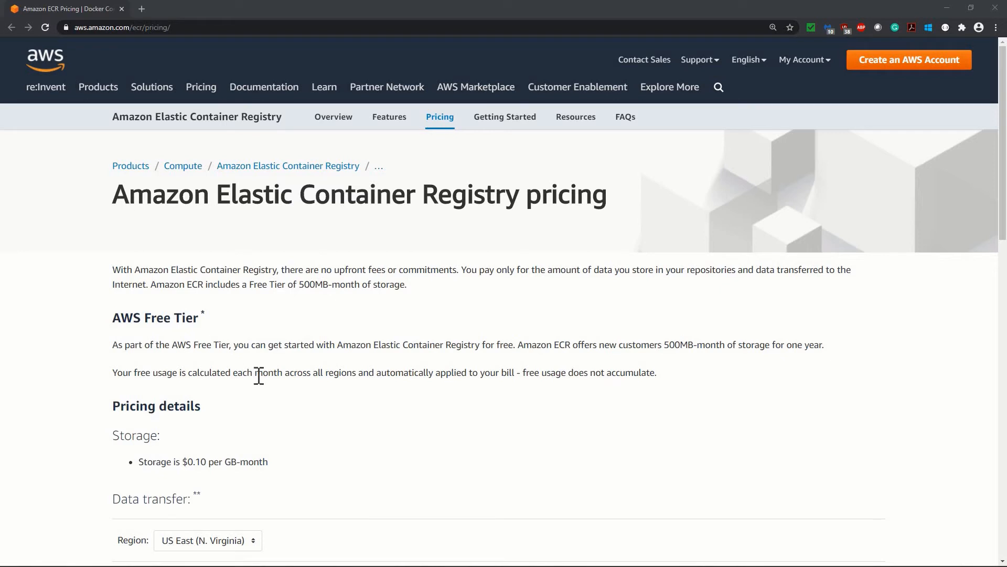
mouse_move(355, 376)
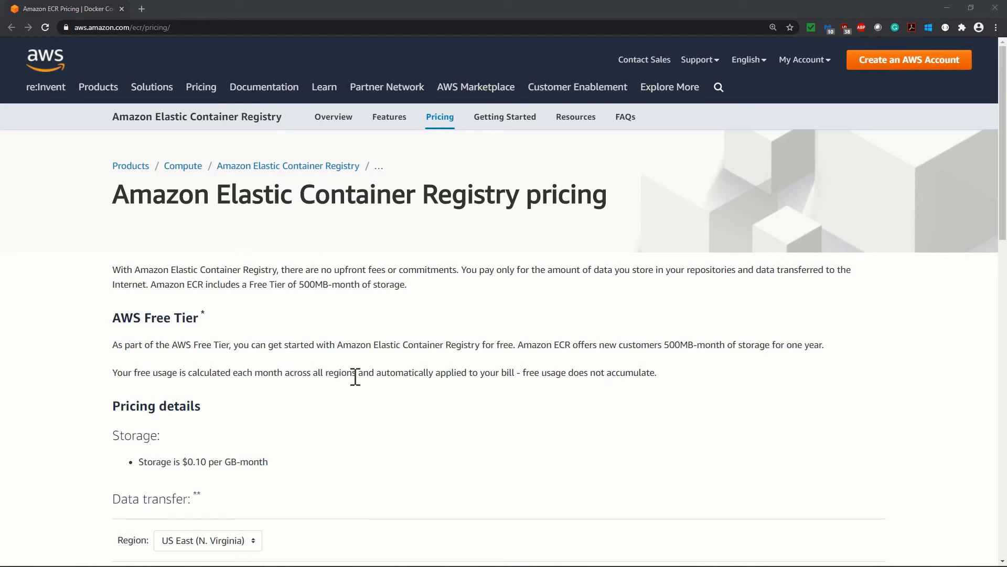
mouse_move(403, 390)
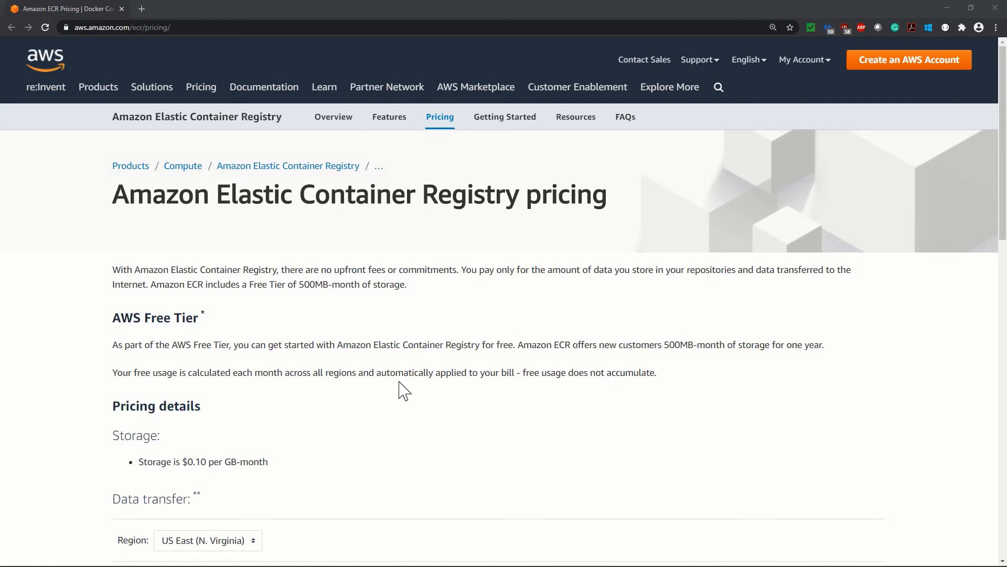
Scroll to the Data transfer section and open its Region dropdown list
scroll(down, 3)
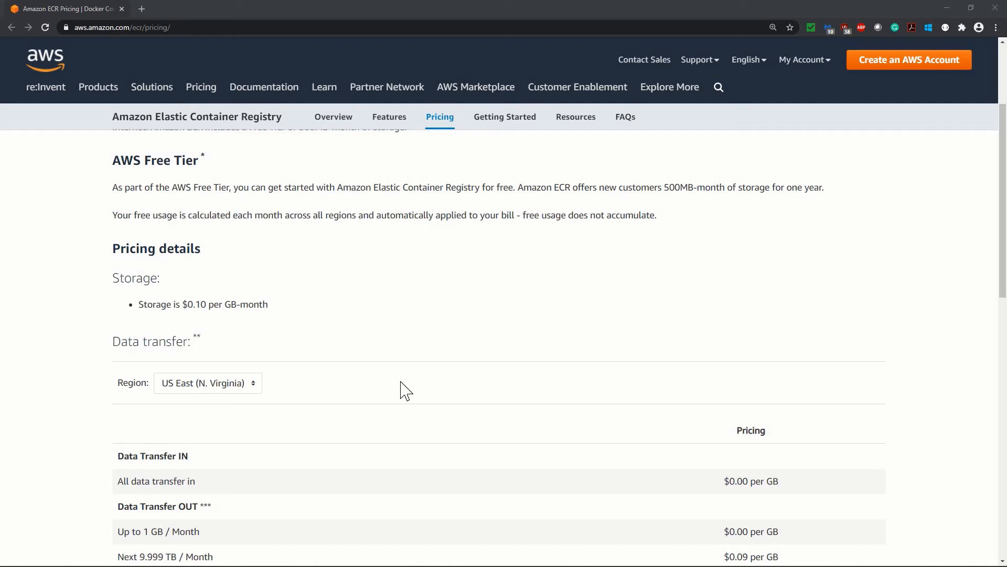
mouse_move(240, 391)
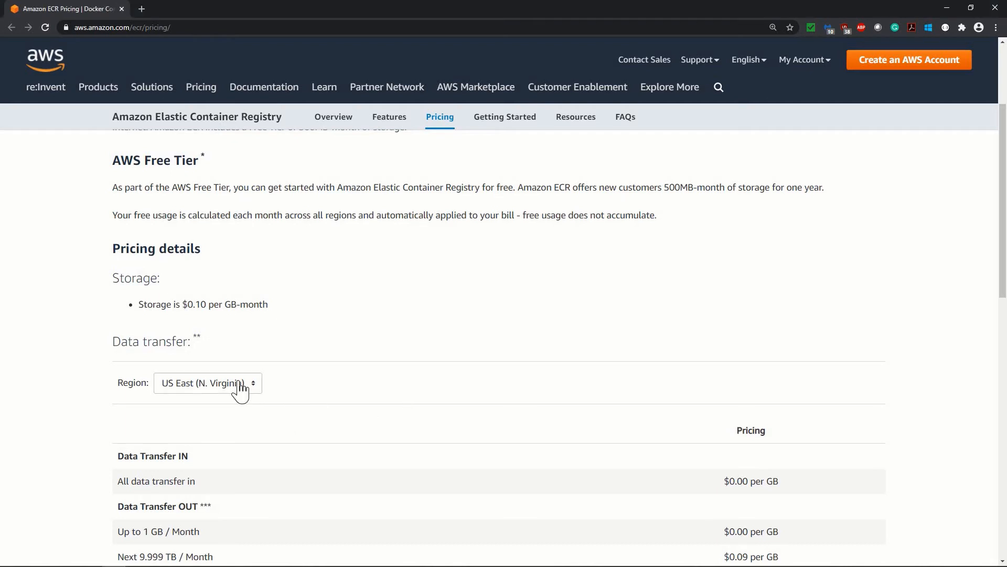
click(206, 383)
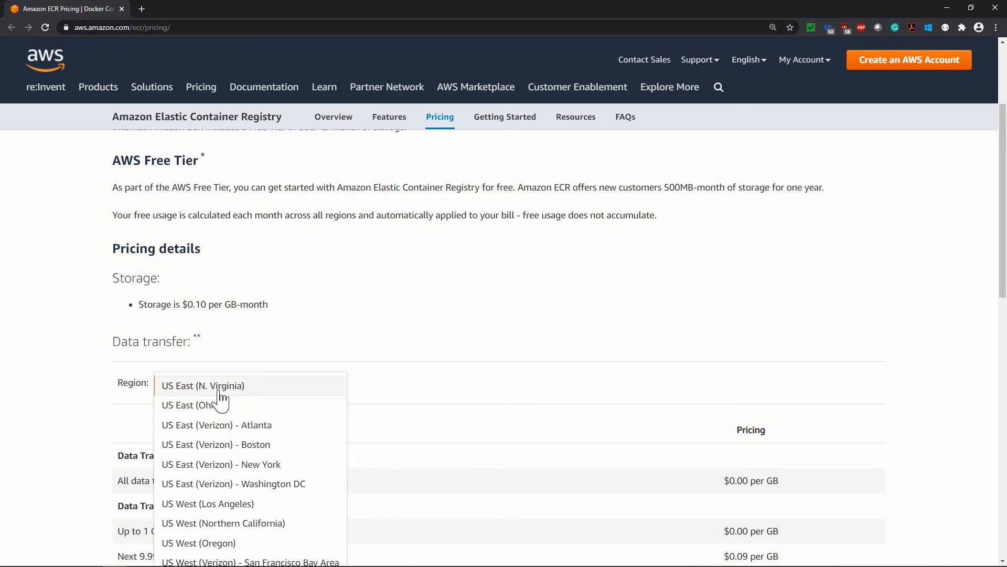
Keep US East (N. Virginia) as the data transfer region to show its pricing tiers
click(203, 386)
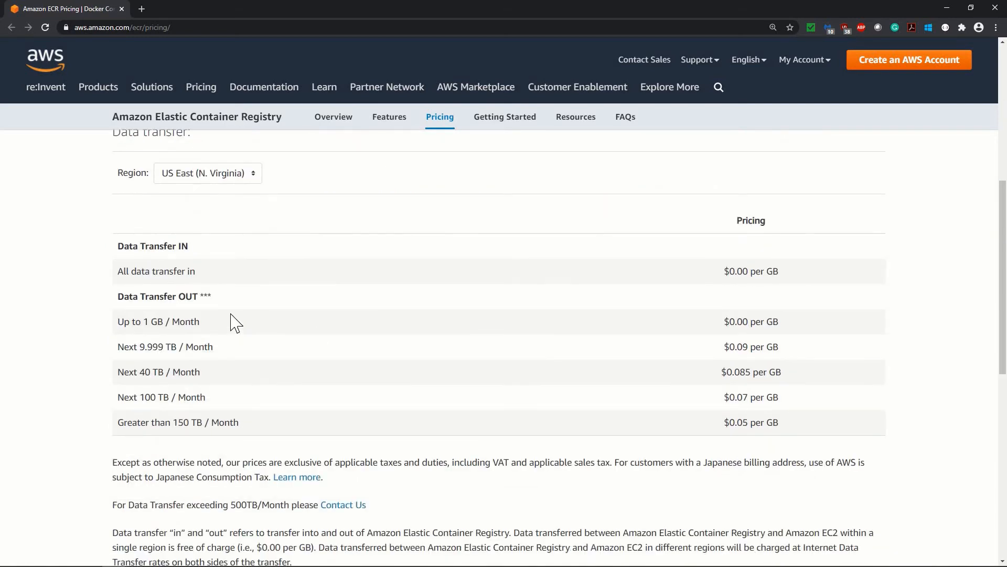
mouse_move(170, 267)
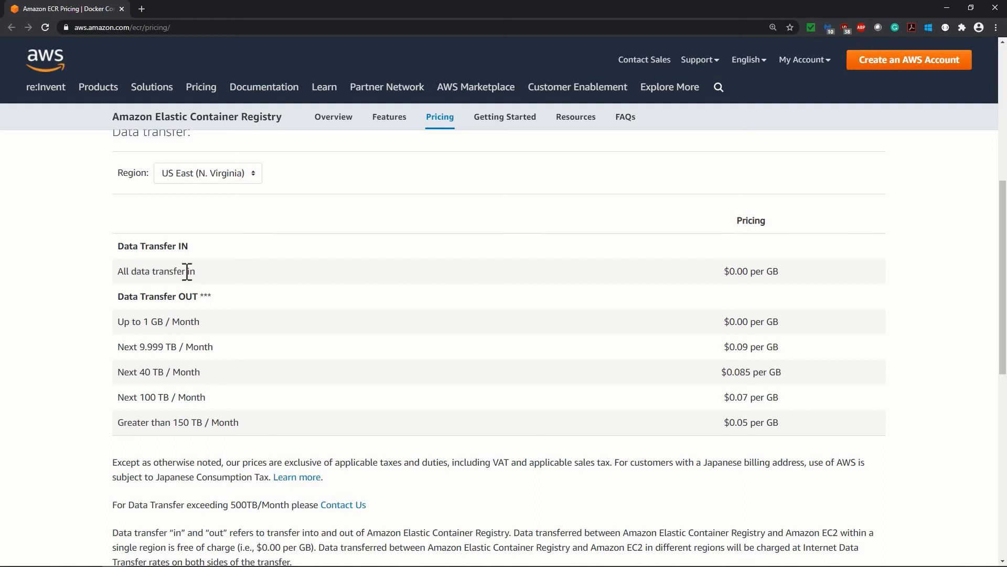
mouse_move(776, 275)
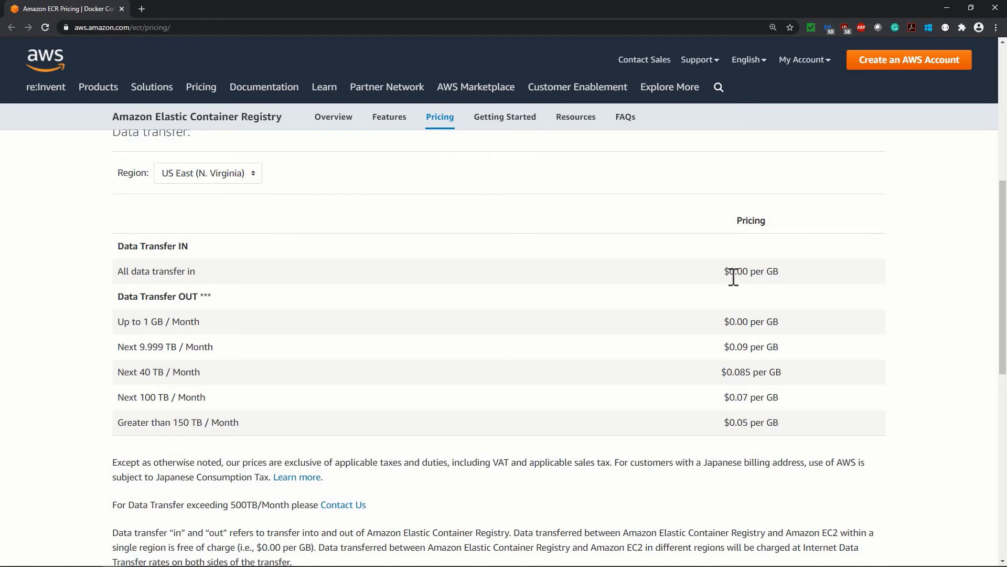
mouse_move(769, 294)
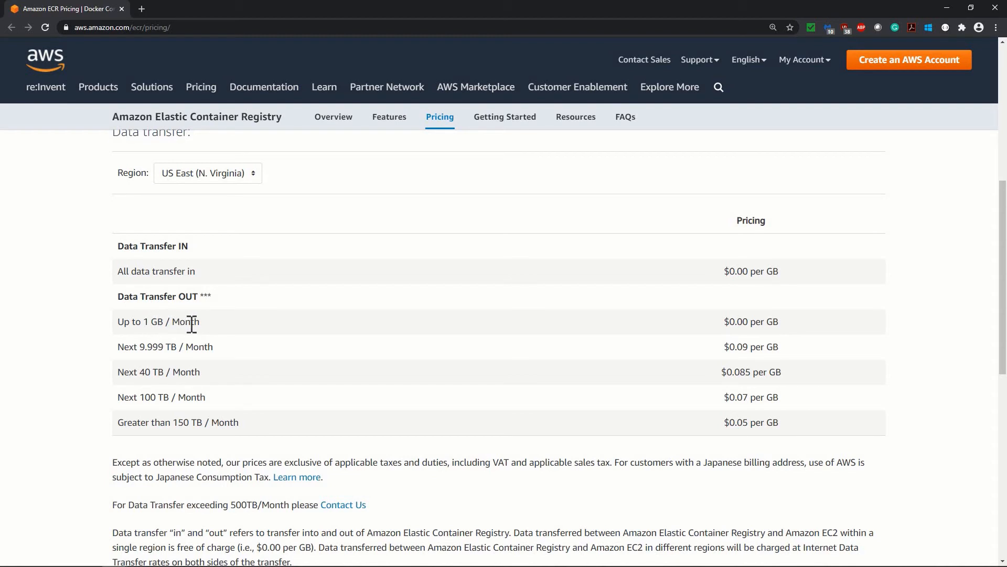
mouse_move(752, 320)
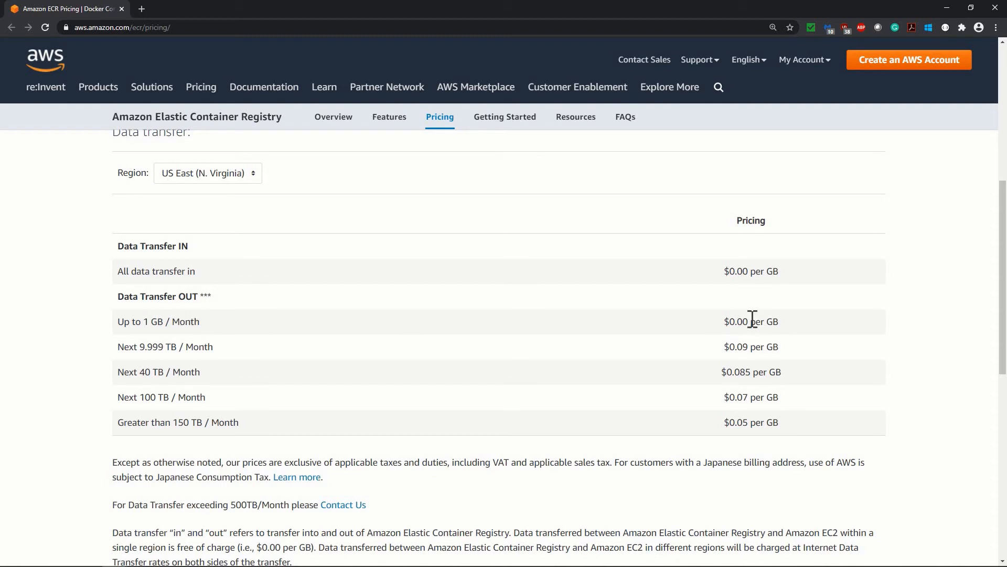
mouse_move(777, 321)
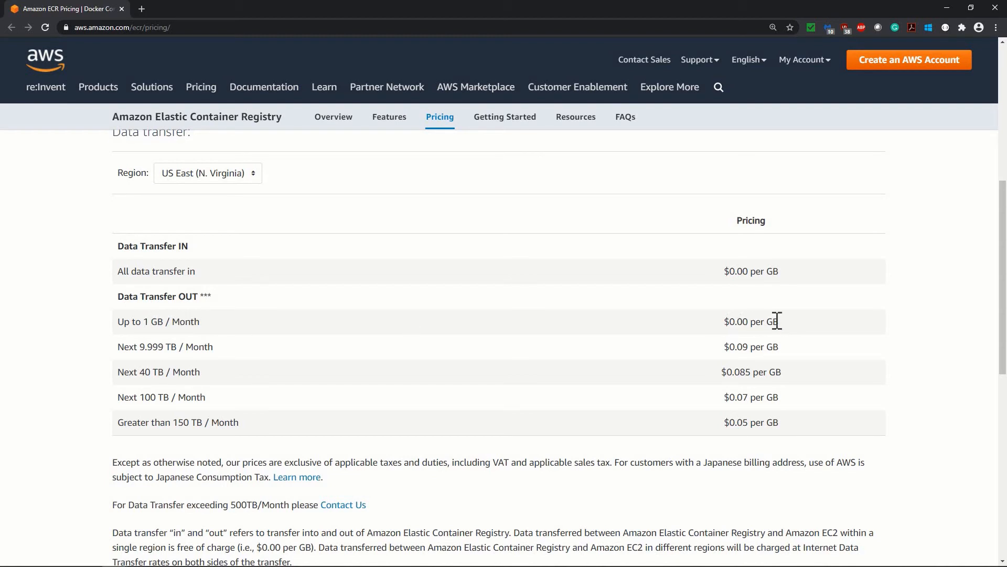
mouse_move(134, 346)
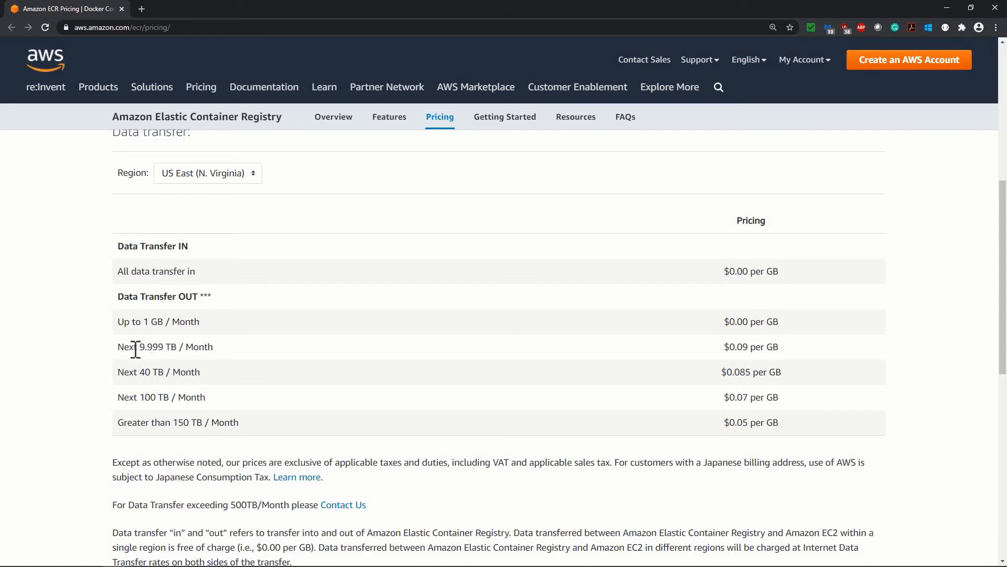
mouse_move(153, 363)
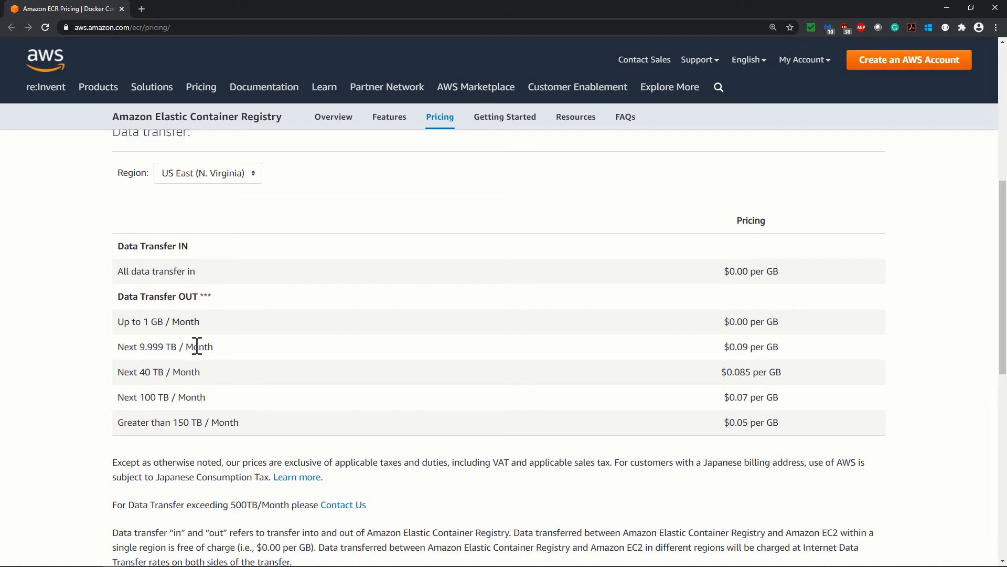
mouse_move(162, 343)
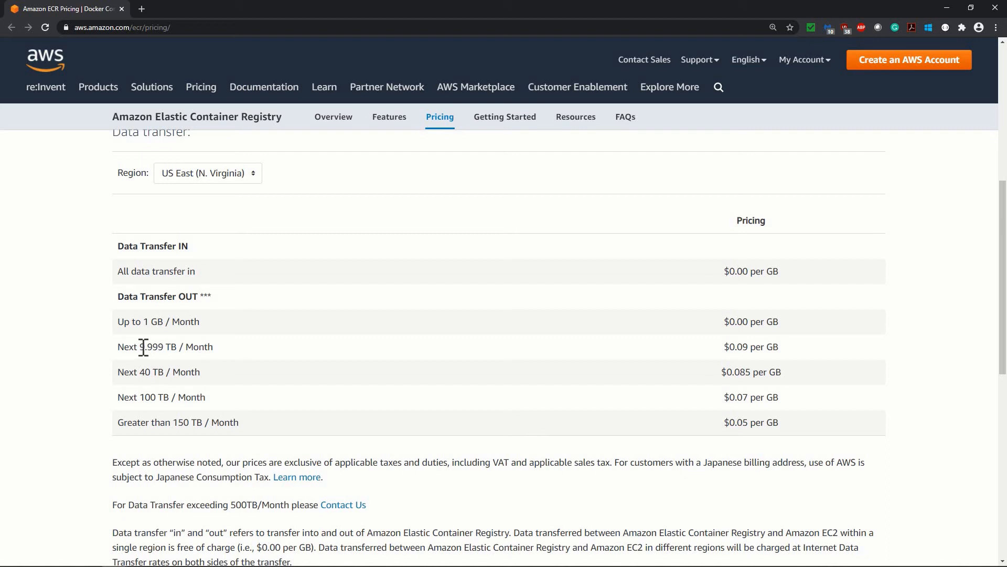
mouse_move(745, 346)
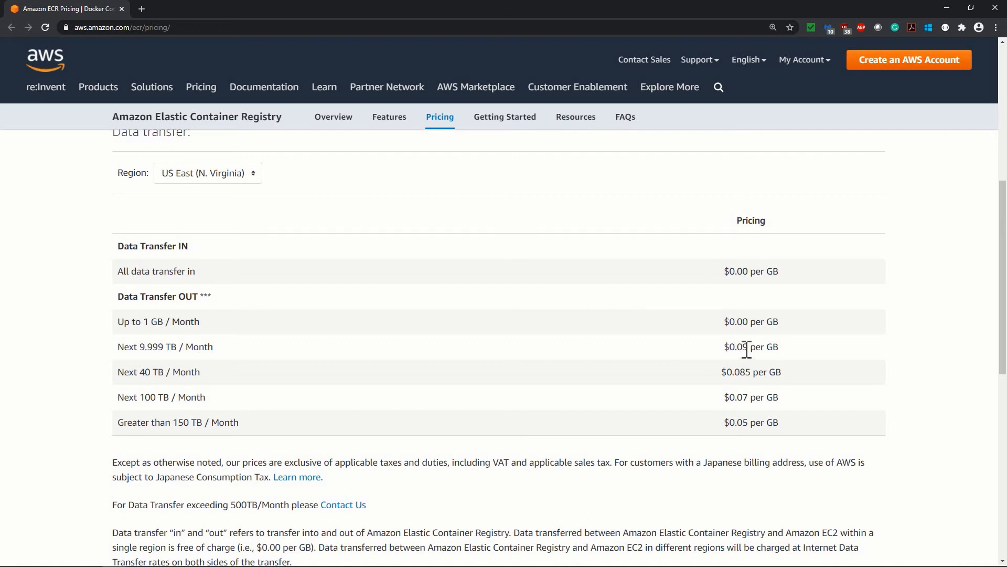
mouse_move(784, 358)
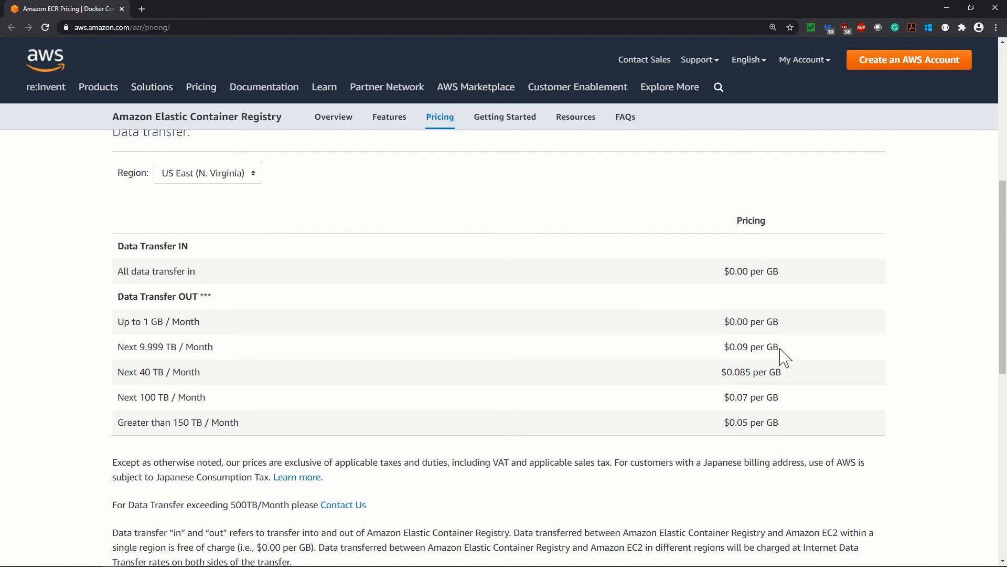
mouse_move(157, 397)
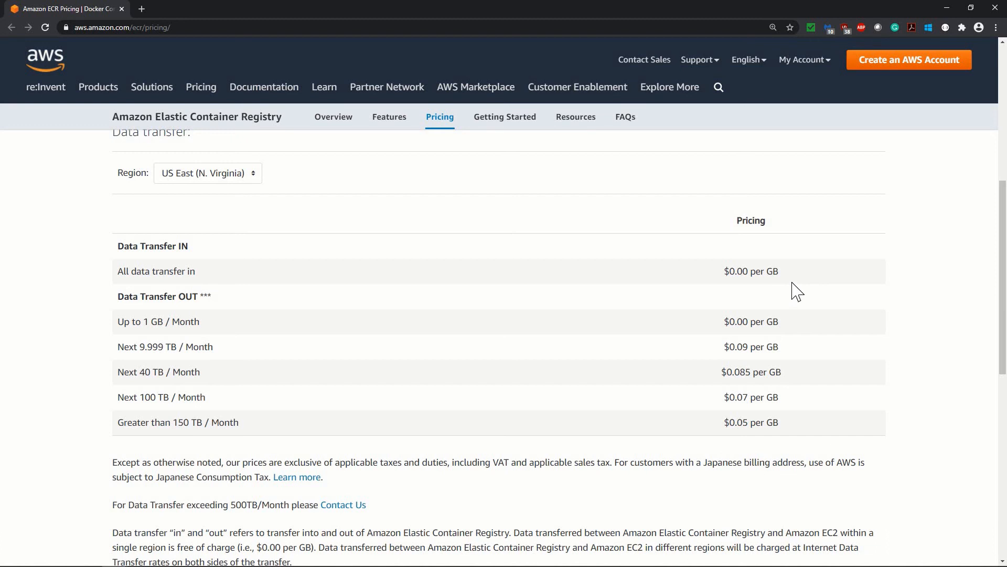
mouse_move(527, 431)
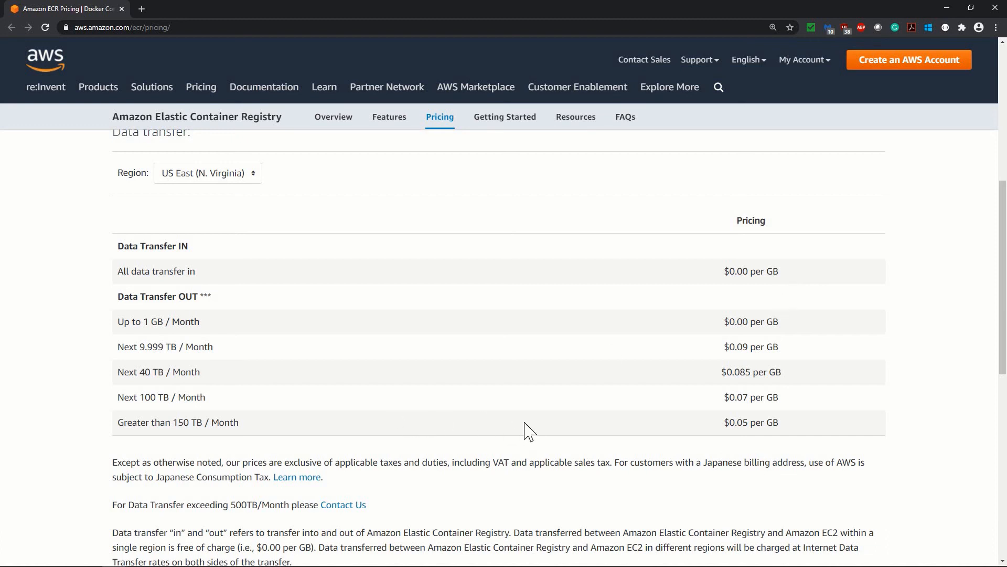